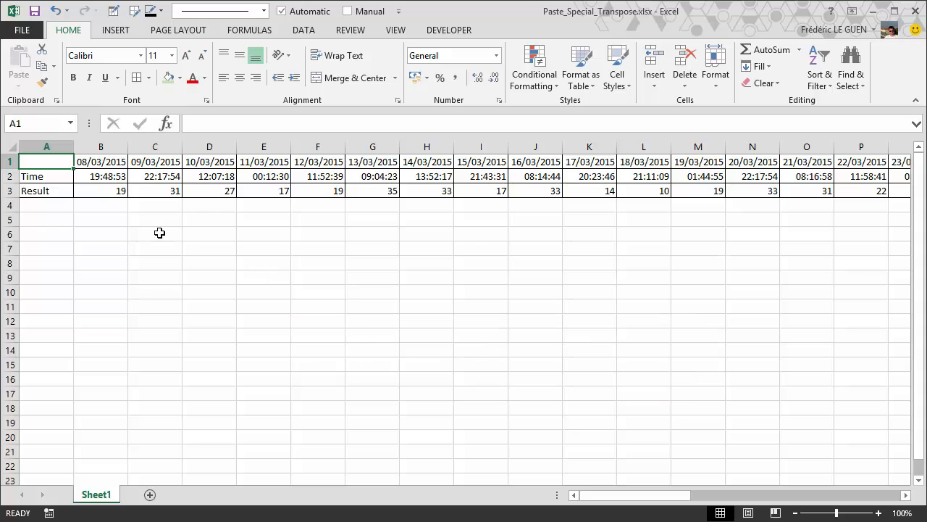
mouse_move(121, 158)
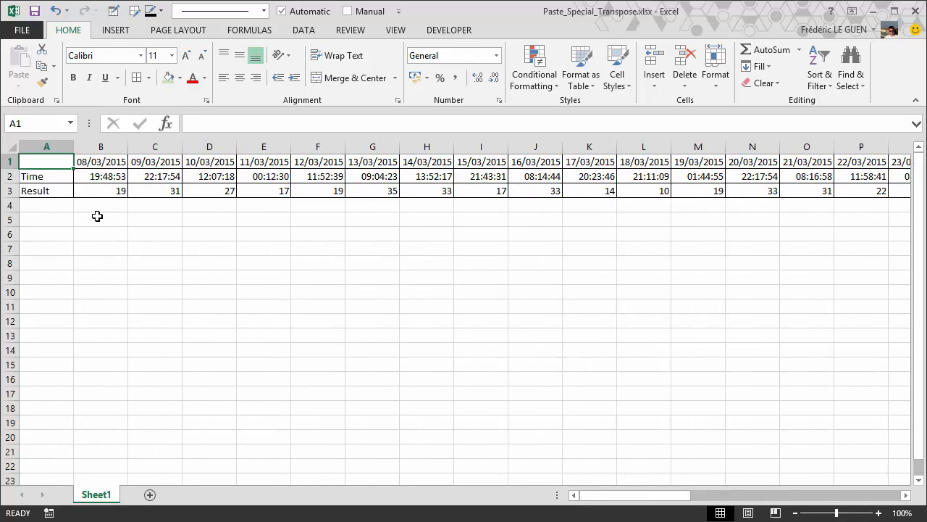
mouse_move(52, 227)
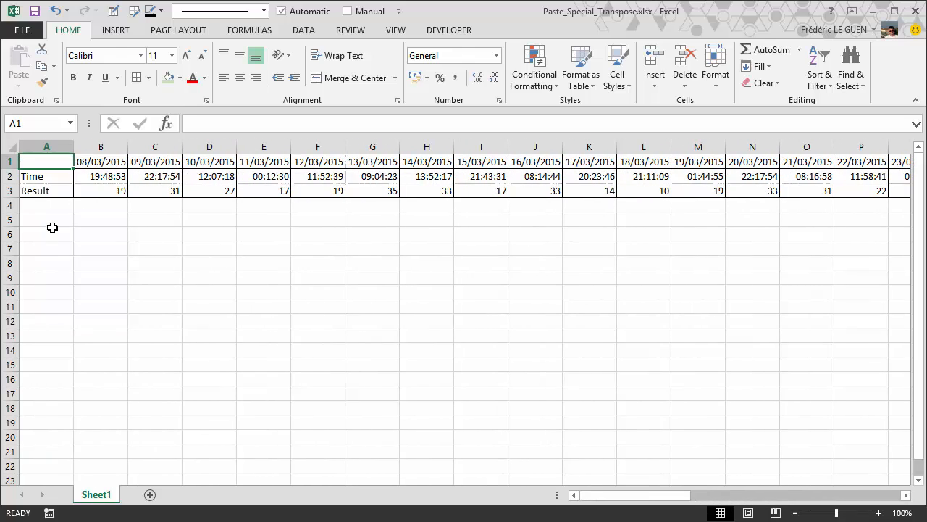
mouse_move(105, 236)
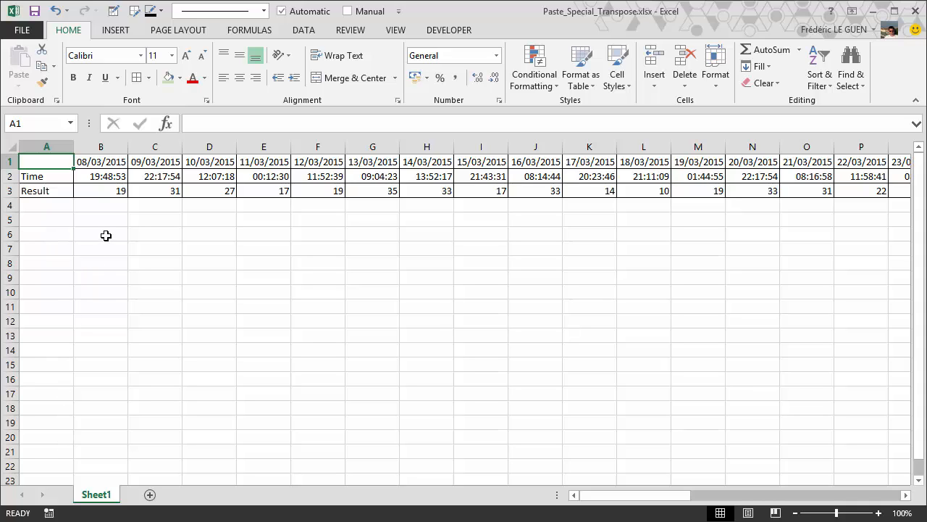
mouse_move(155, 238)
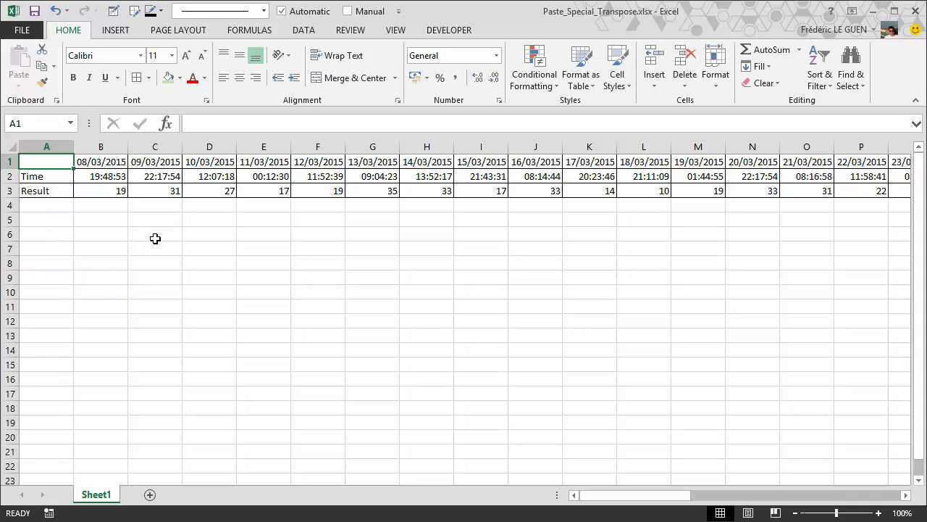
mouse_move(176, 228)
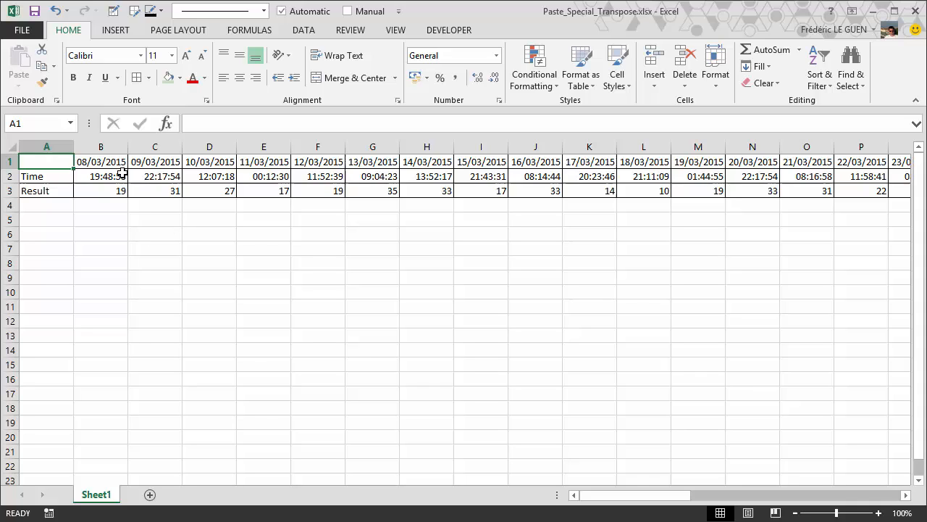
Copy the whole Date/Time/Result table and Paste Special it with Transpose, turning rows into columns.
left_click(100, 161)
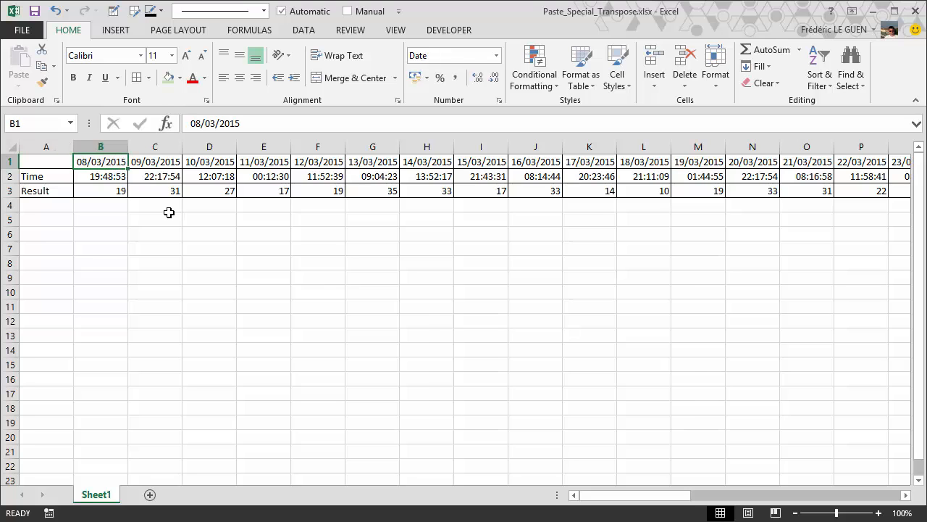
key("ctrl+*")
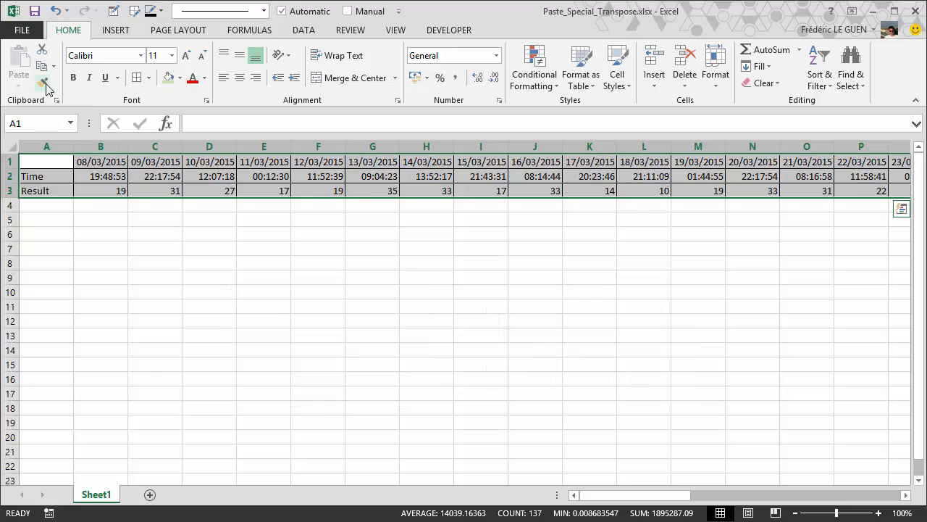
left_click(43, 84)
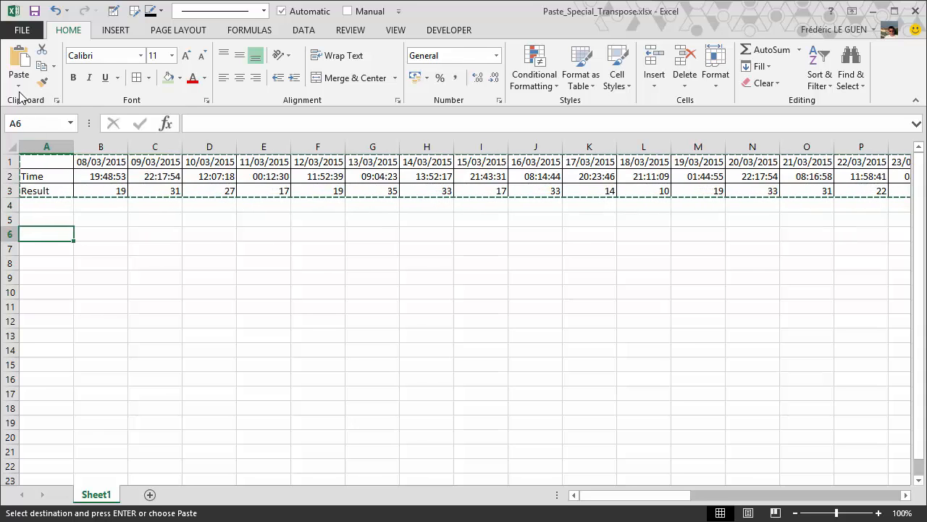
left_click(19, 76)
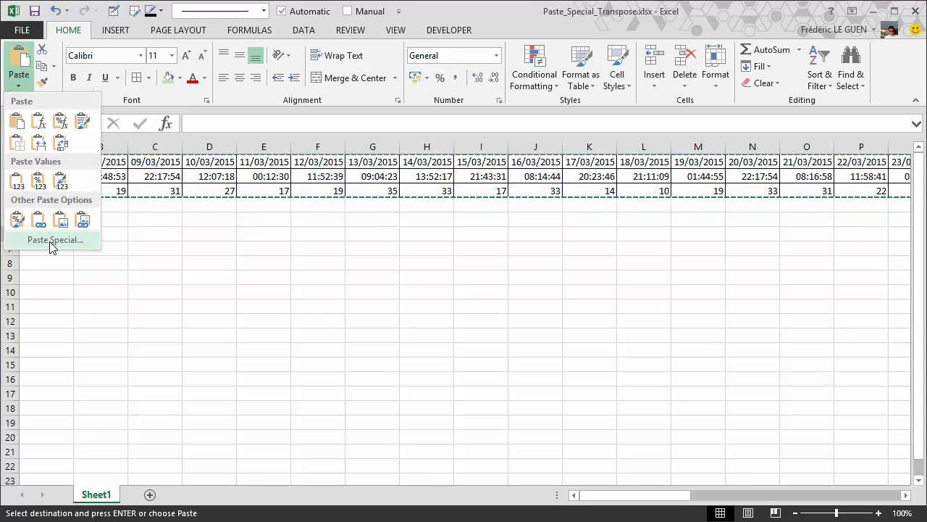
left_click(55, 240)
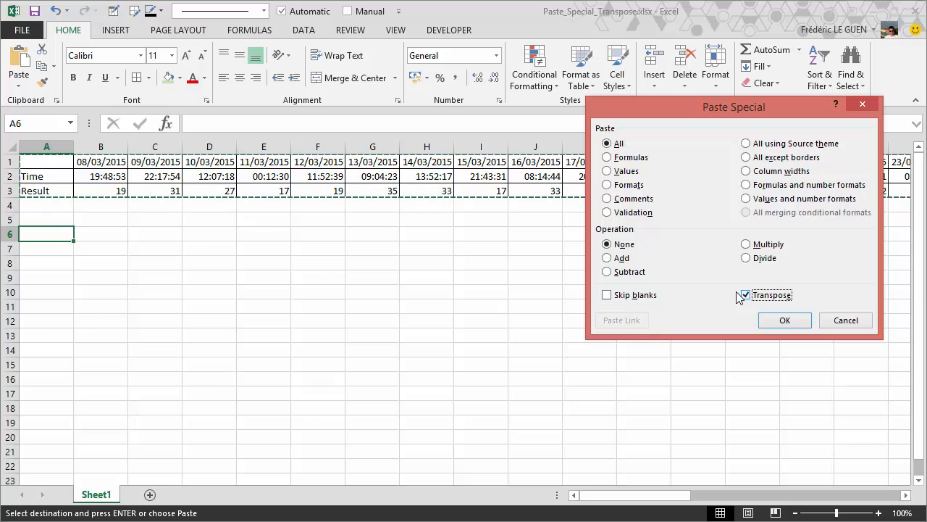
left_click(785, 321)
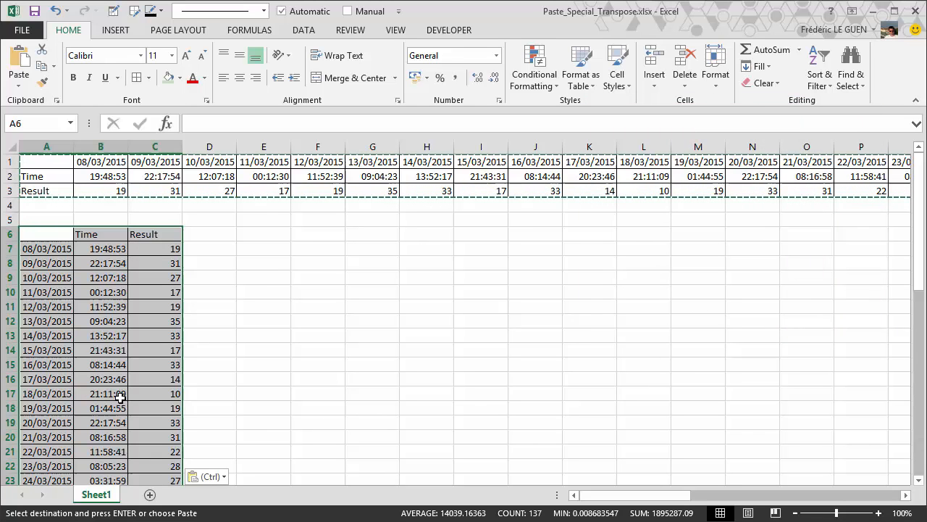
mouse_move(212, 384)
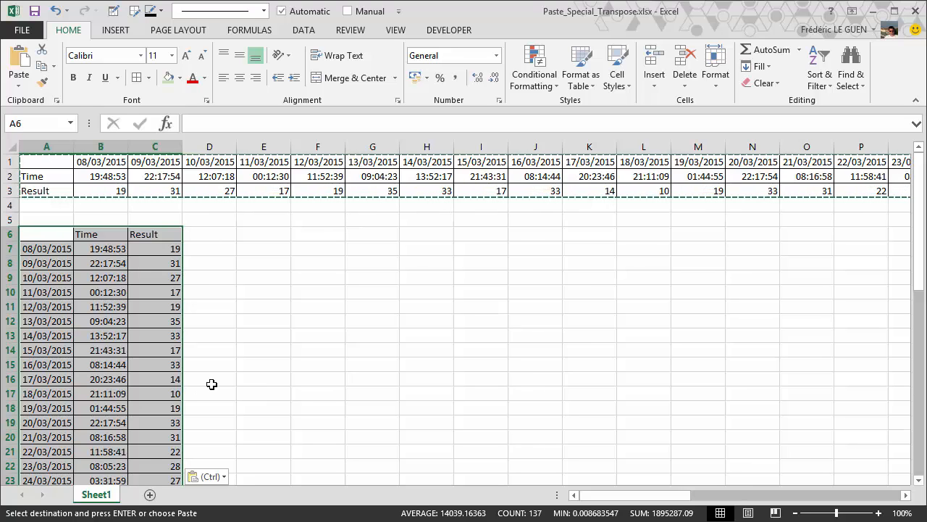